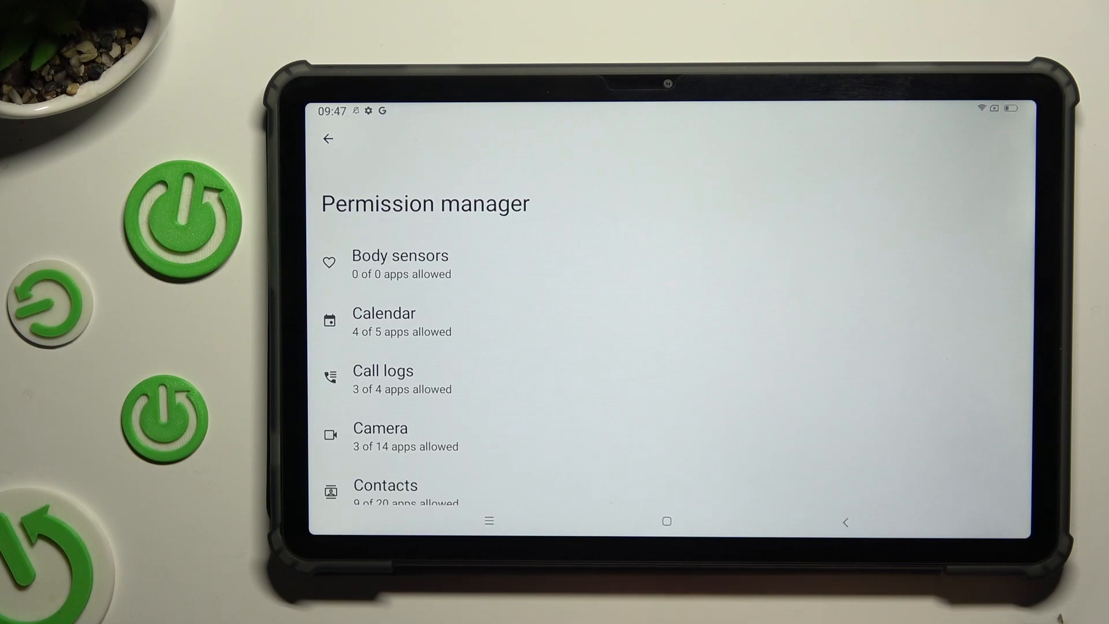
- Reach Translate's camera permission page through the Camera list in Permission manager
{"action": "left_click", "coordinate": [380, 427]}
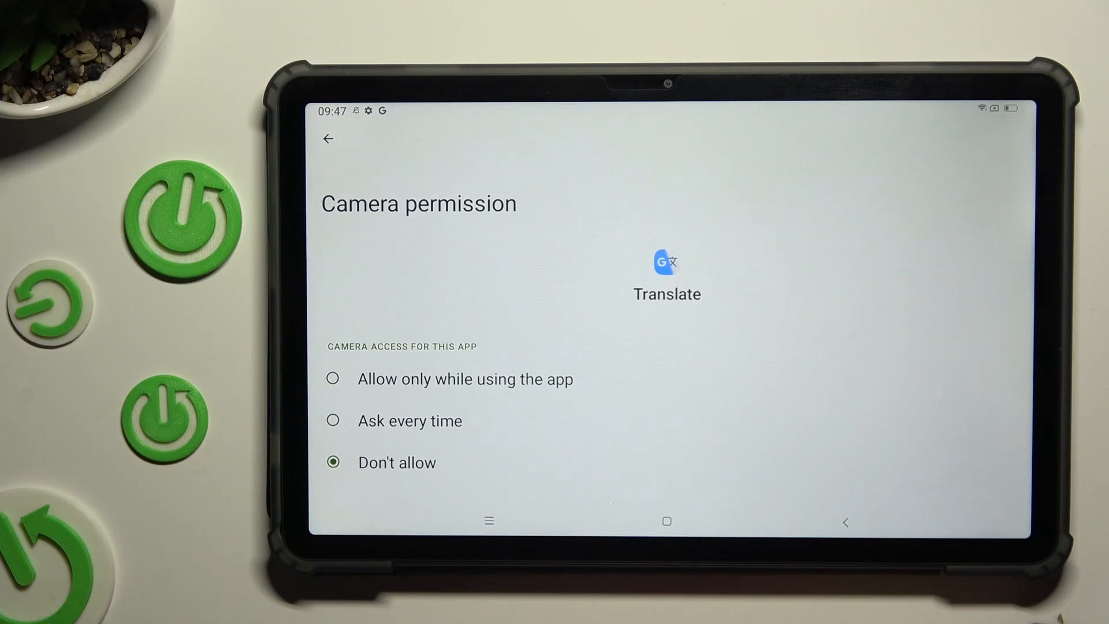
- Set Translate's camera access to 'Allow only while using the app' and return to the Camera apps list
{"action": "left_click", "coordinate": [333, 379]}
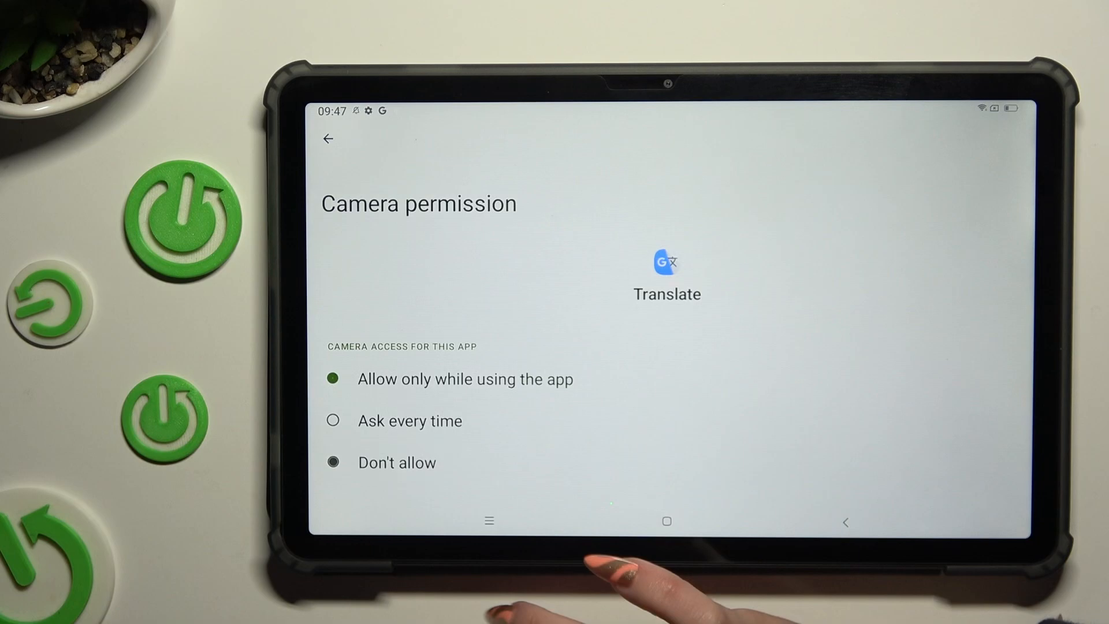
{"action": "left_click", "coordinate": [333, 379]}
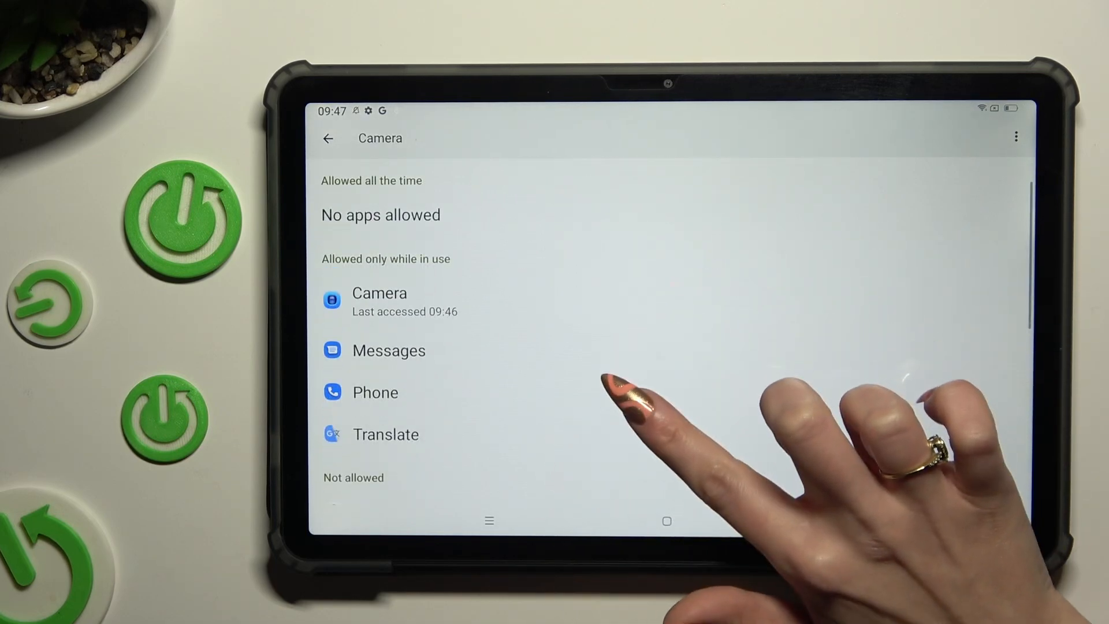
- Leave the camera permissions and reach Calendar's location permission page, passing through Messages' camera access
{"action": "left_click", "coordinate": [388, 350]}
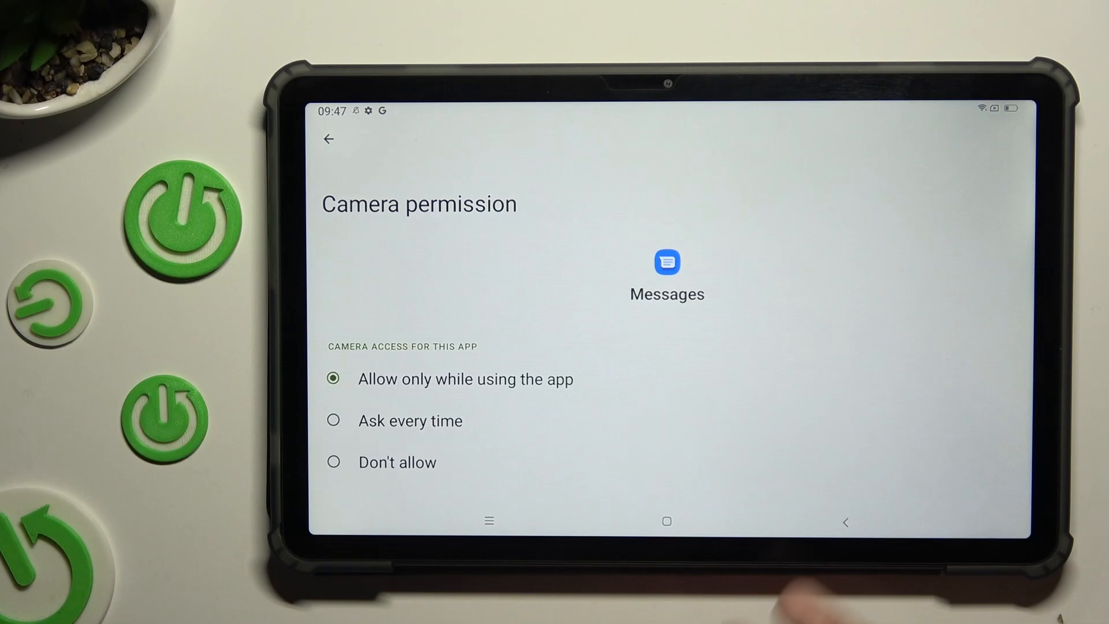
{"action": "left_click", "coordinate": [326, 139]}
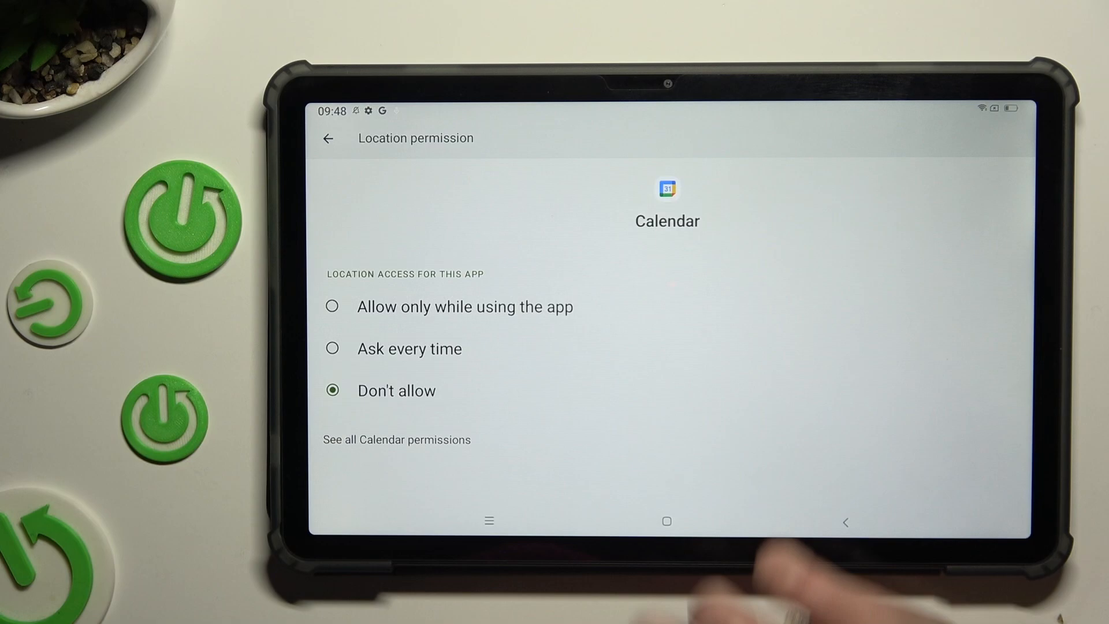
- Set Calendar's location access to 'Allow only while using the app' so Location shows under Allowed
{"action": "left_click", "coordinate": [327, 139]}
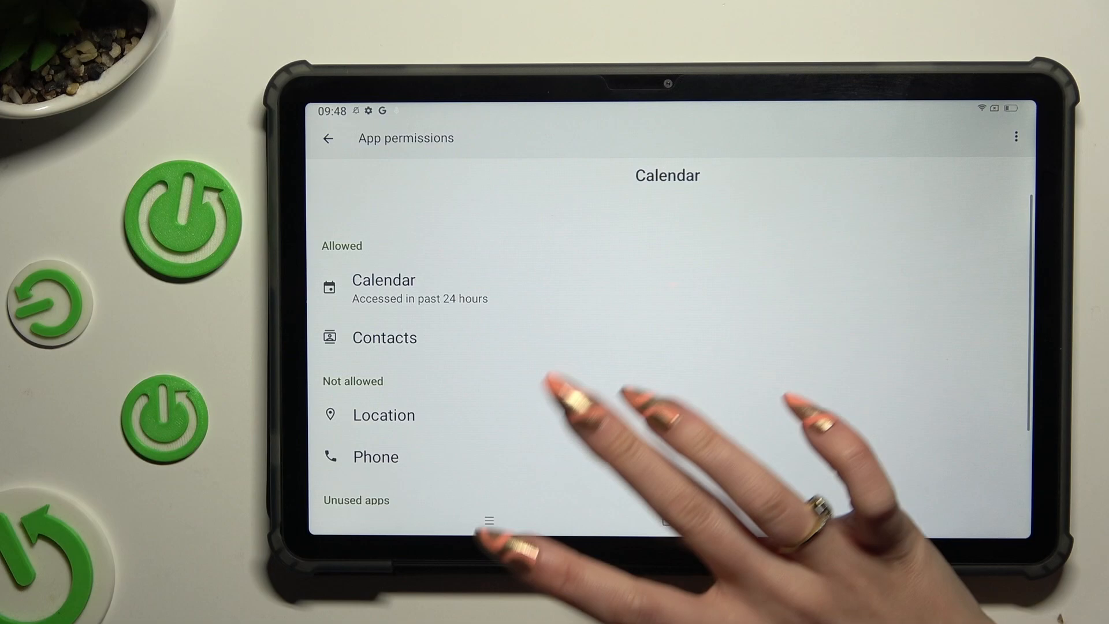
{"action": "left_click", "coordinate": [383, 415]}
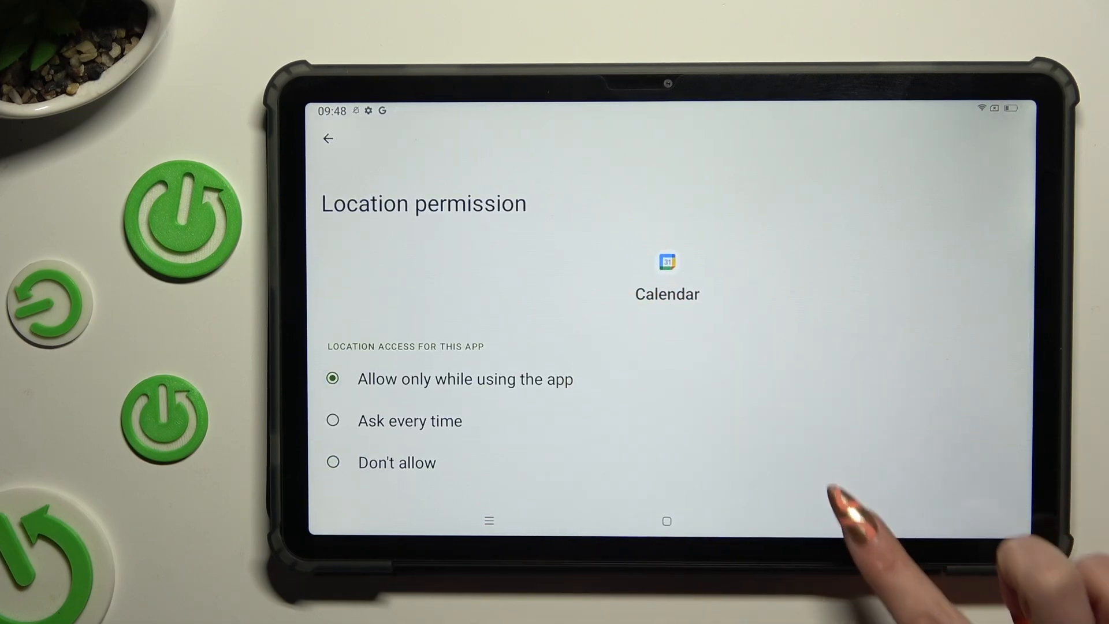
{"action": "left_click", "coordinate": [327, 138]}
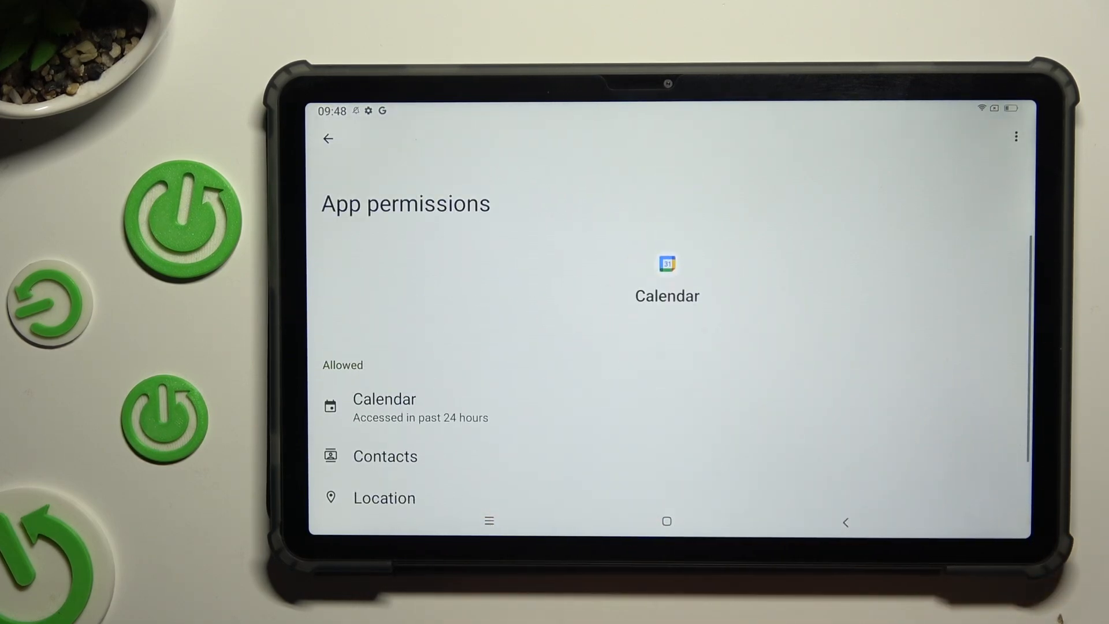